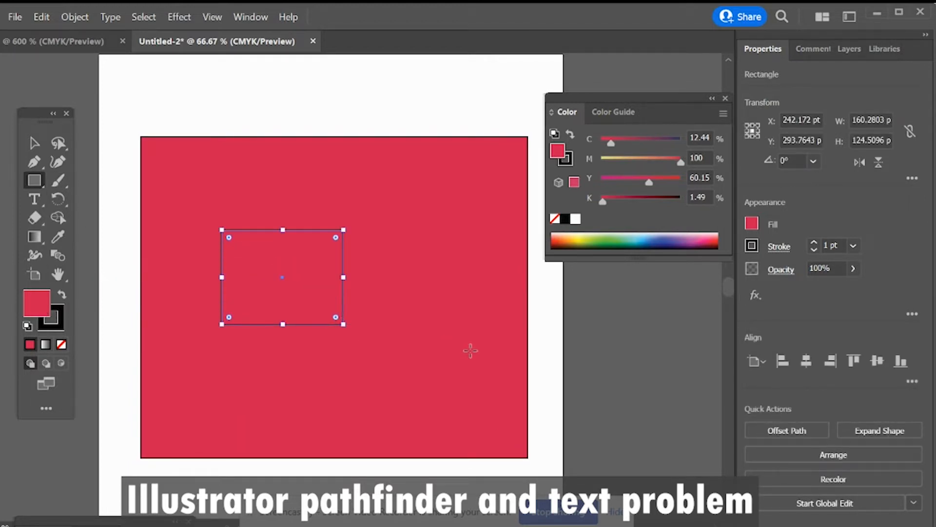
pyautogui.moveTo(557, 155)
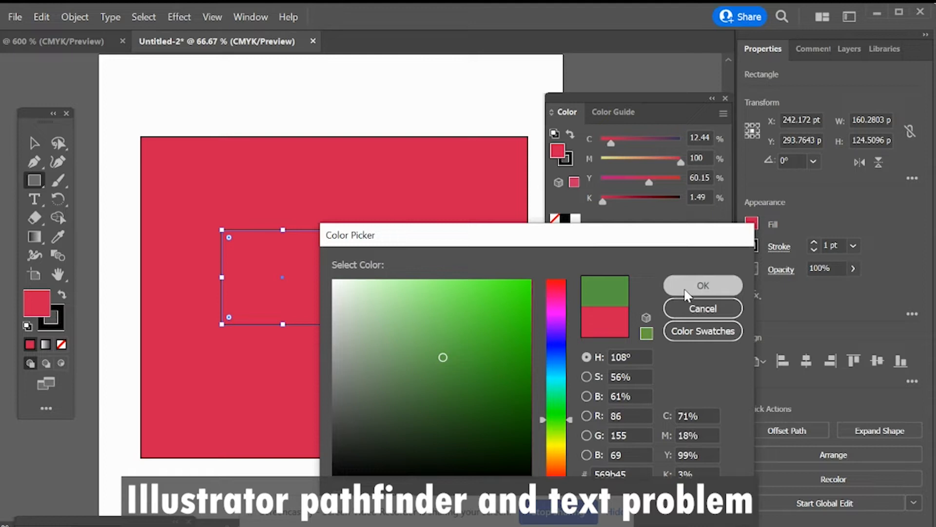
# Close the Color Picker and delete the pink rectangle and its inner white rectangle.
pyautogui.click(703, 285)
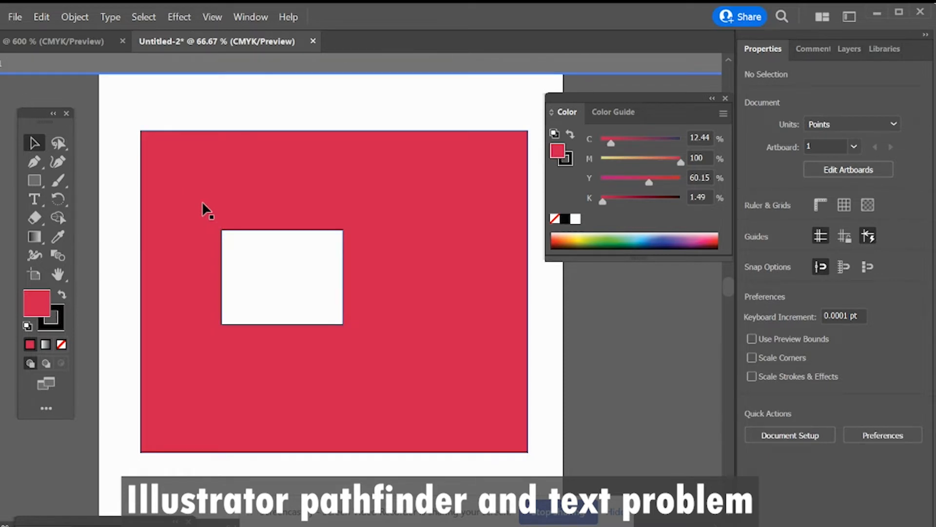
pyautogui.moveTo(203, 209); pyautogui.dragTo(251, 189)
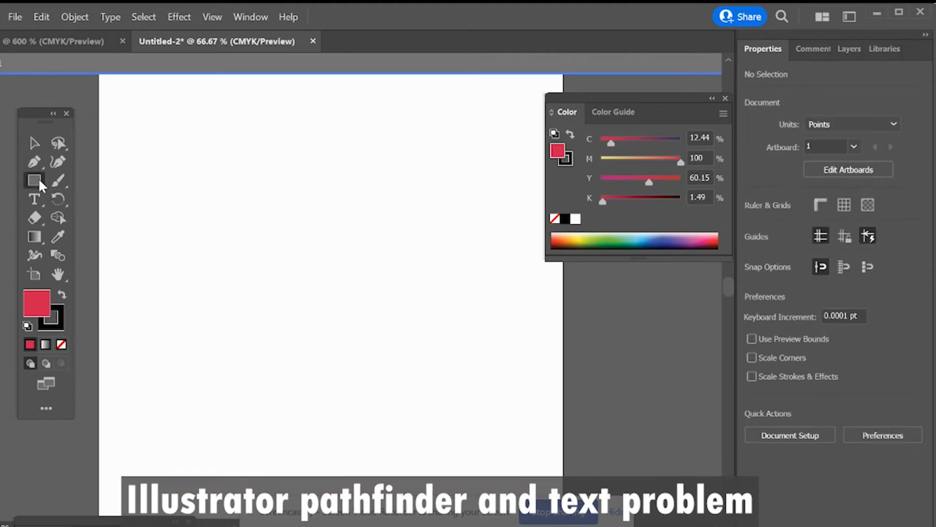
pyautogui.moveTo(139, 171); pyautogui.dragTo(483, 438)
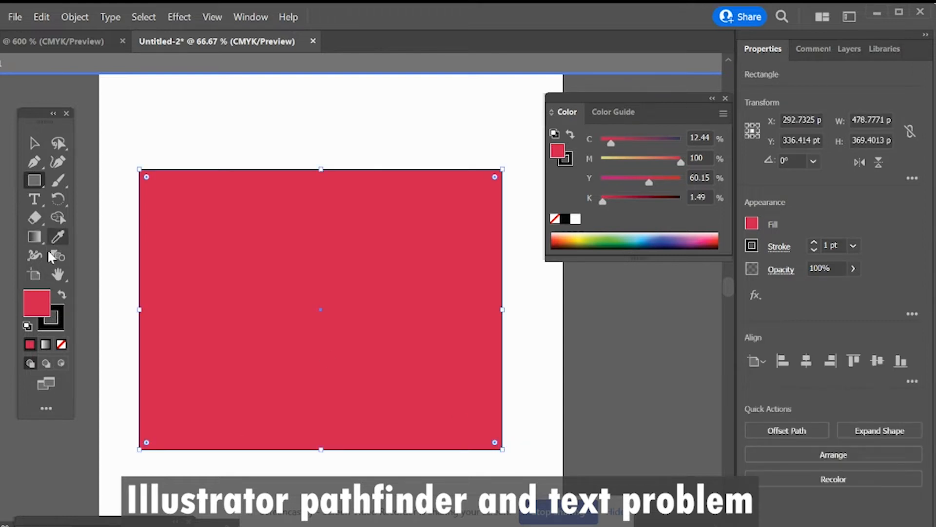
pyautogui.click(34, 199)
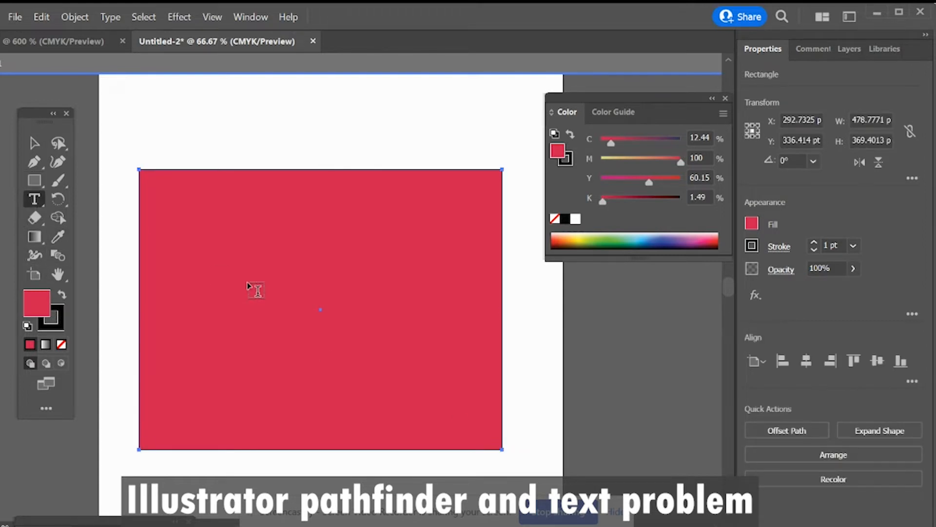
pyautogui.write('LIJEESH')
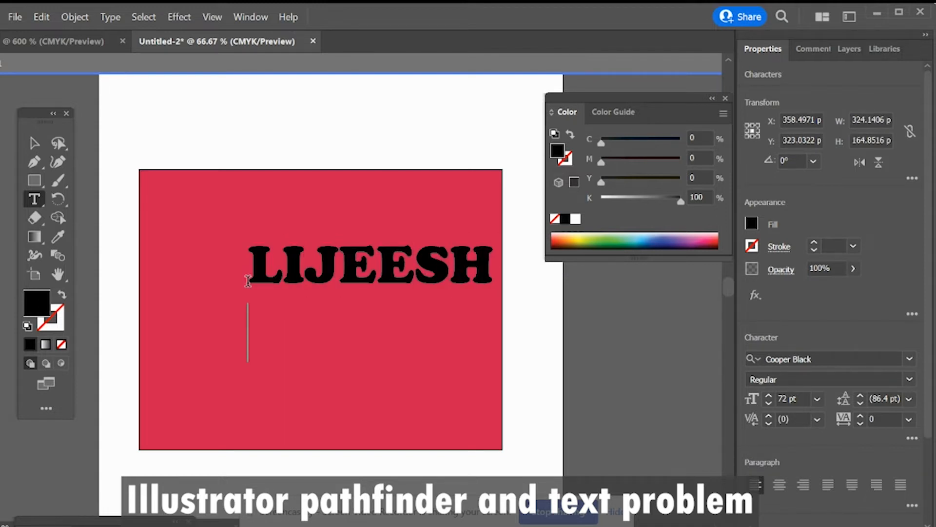
pyautogui.write('PATTAYIL')
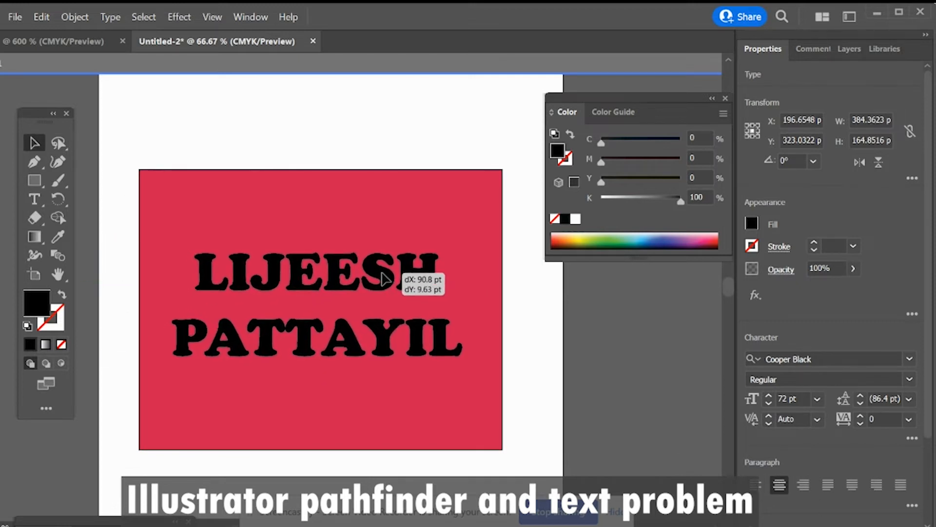
pyautogui.moveTo(382, 279); pyautogui.dragTo(417, 351)
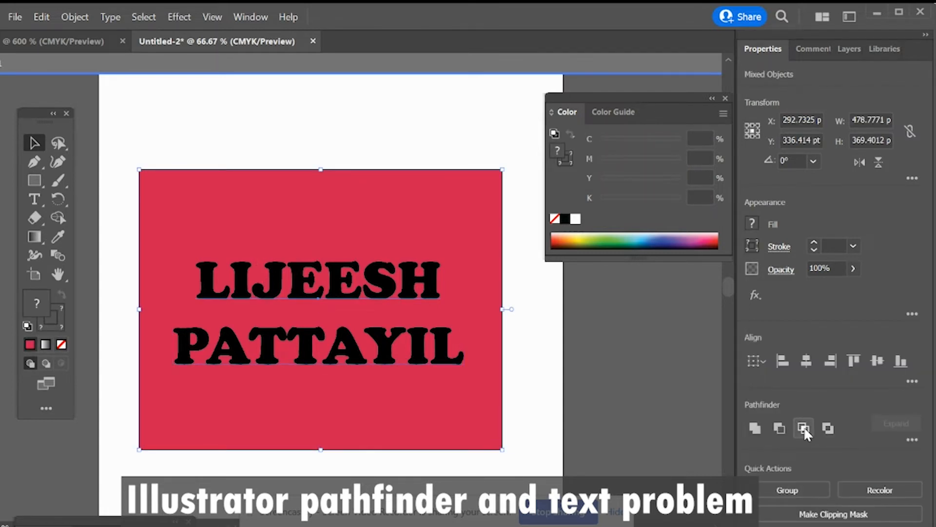
pyautogui.click(803, 428)
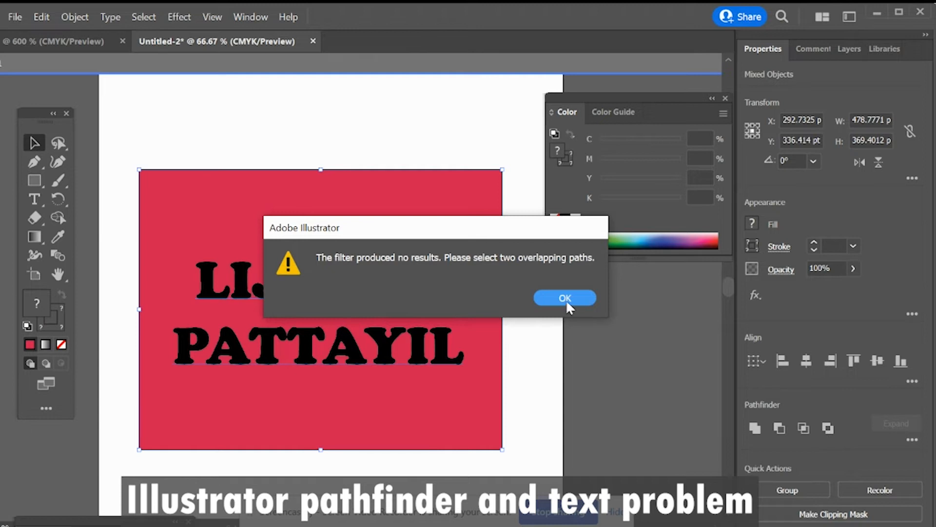
pyautogui.click(565, 298)
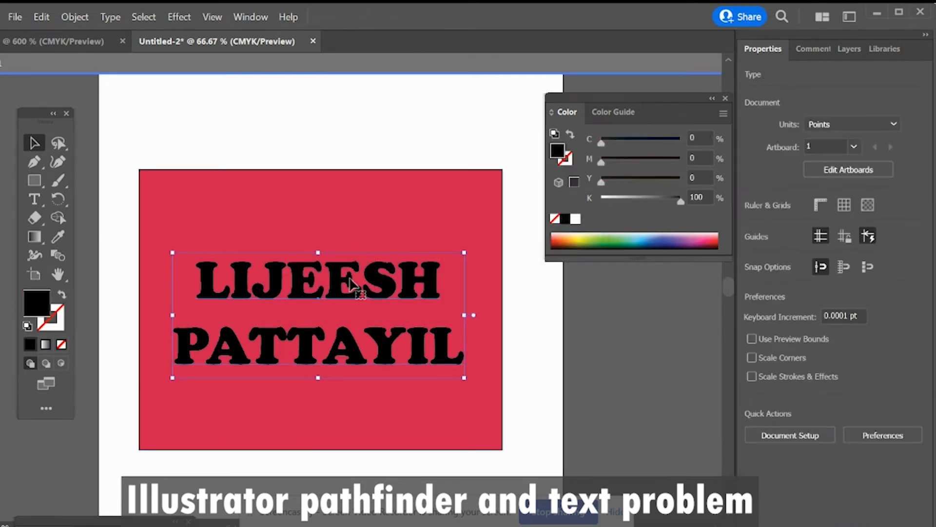
# Convert the lettering to outlines and cut it from the rectangle with Pathfinder Minus Front.
pyautogui.click(110, 16)
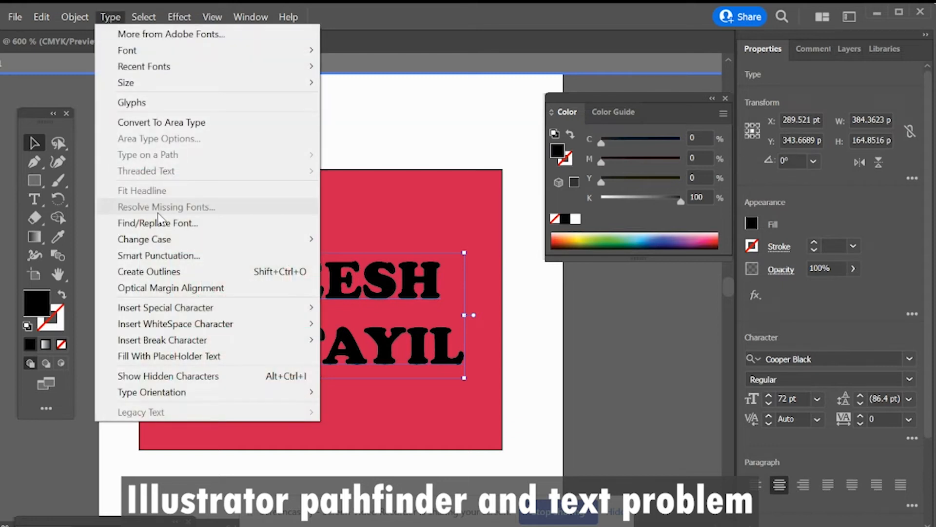
pyautogui.moveTo(183, 340)
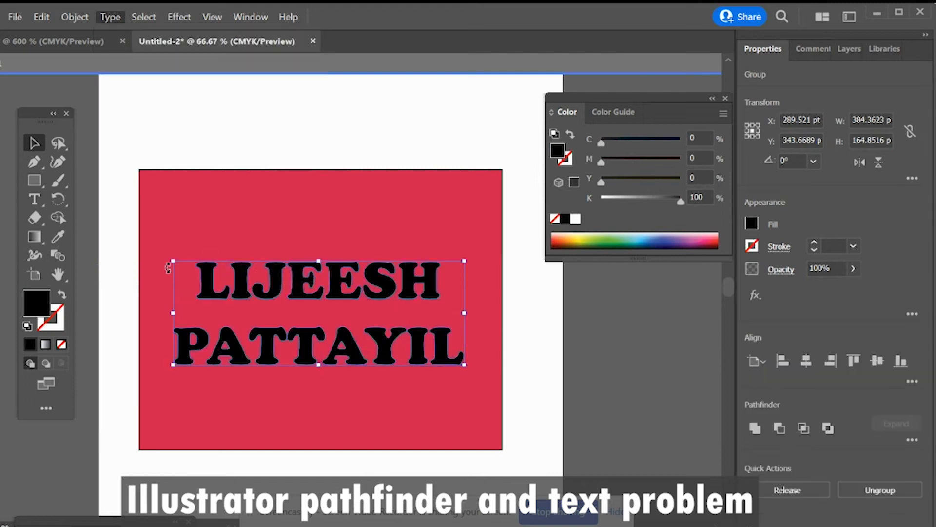
pyautogui.click(318, 288)
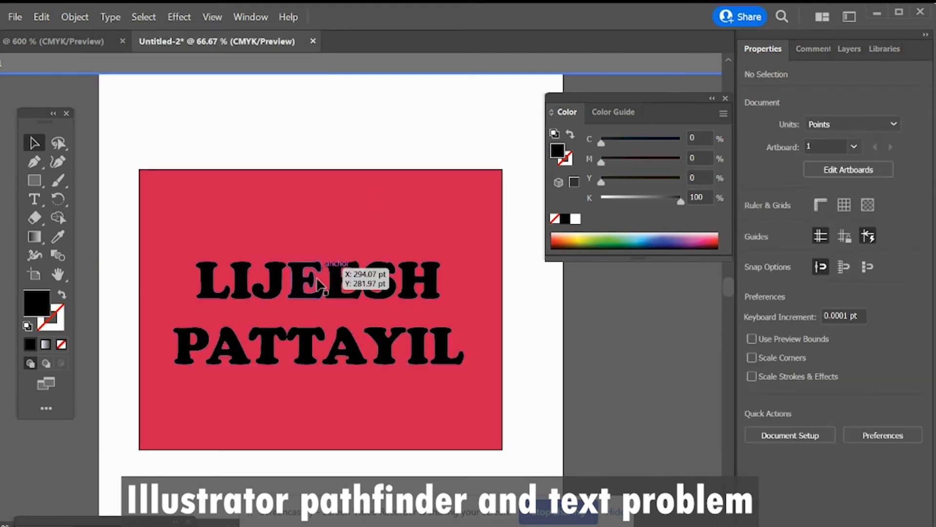
pyautogui.click(323, 287)
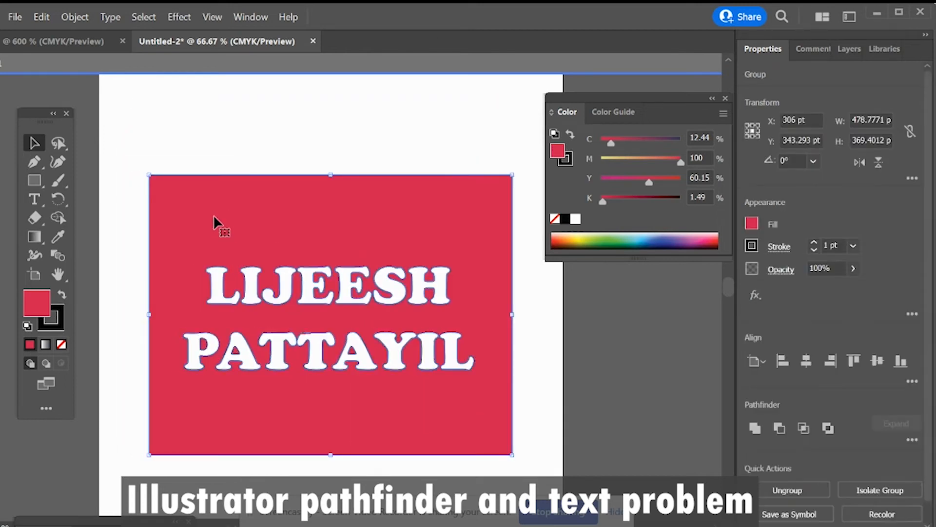
# Export the knocked-out design with Export As as an SVG file.
pyautogui.click(14, 16)
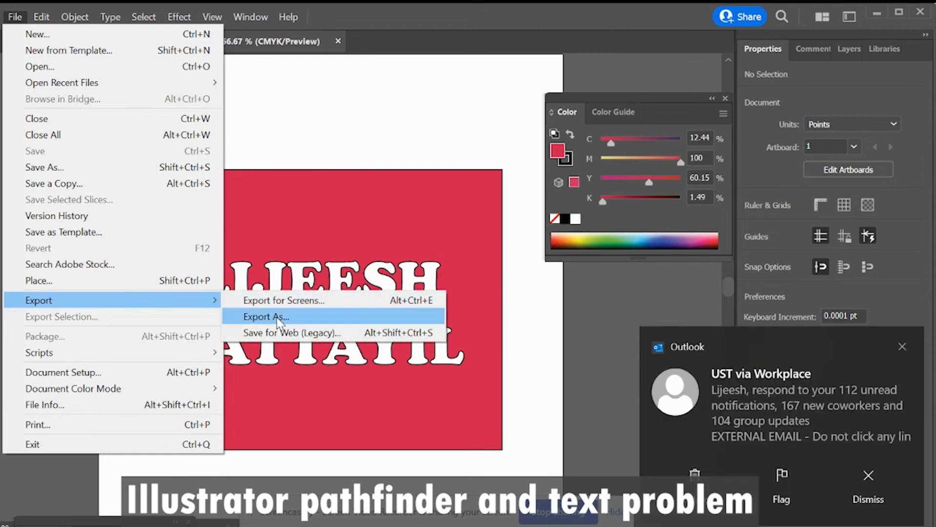
pyautogui.moveTo(275, 320)
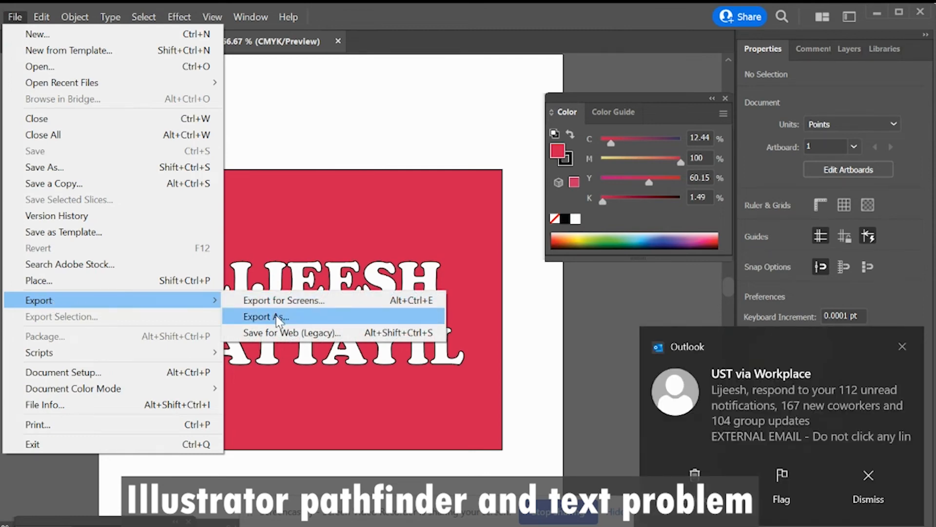
pyautogui.click(266, 317)
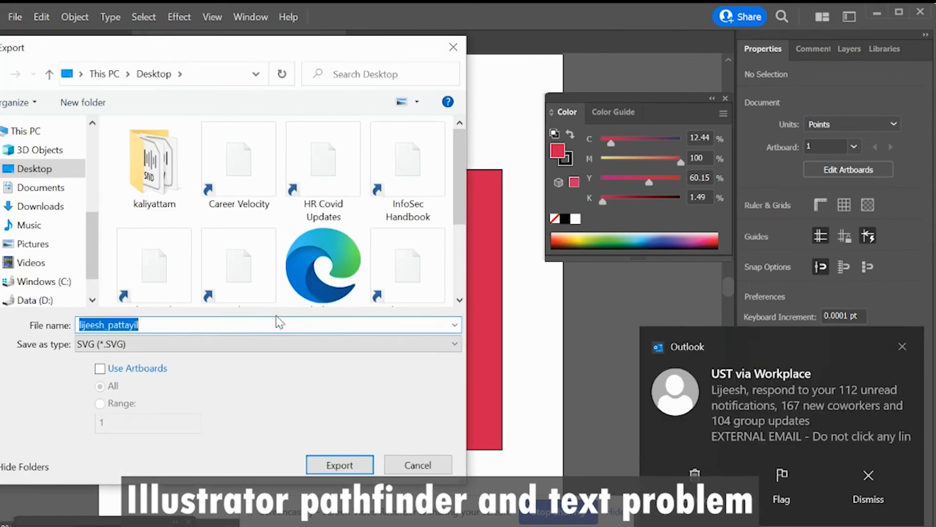
pyautogui.click(339, 465)
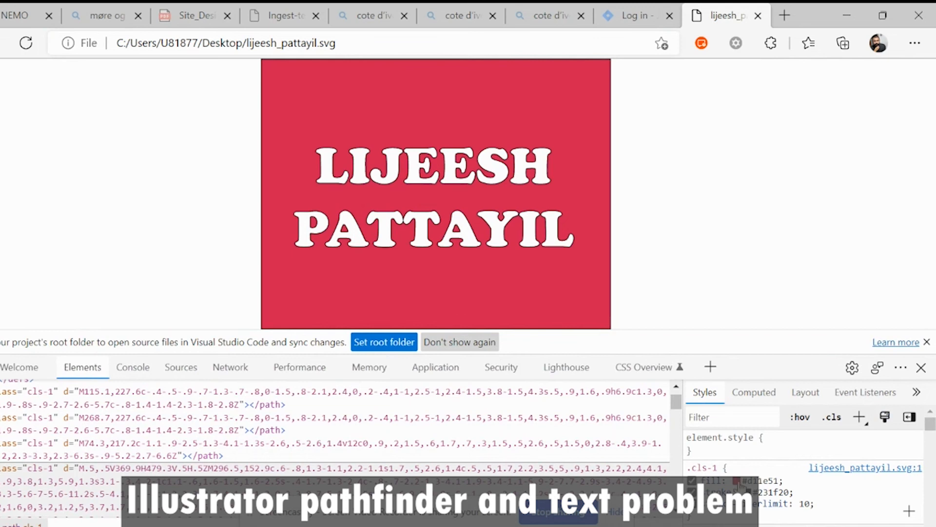
# Open the colour picker on the SVG path's fill swatch, showing #d11e51.
pyautogui.click(740, 482)
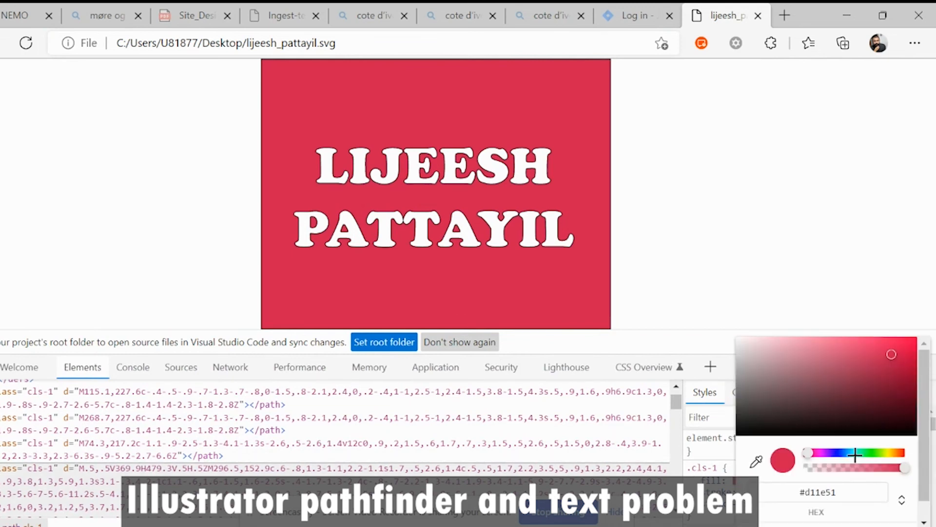